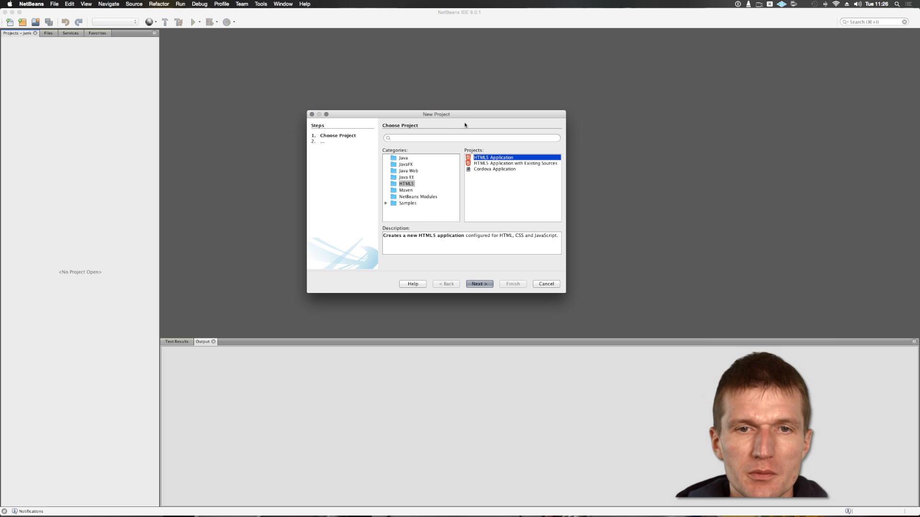
- Proceed through the HTML5 Application wizard with default name and location, settling on No Site Template
{"action": "left_click", "coordinate": [479, 283]}
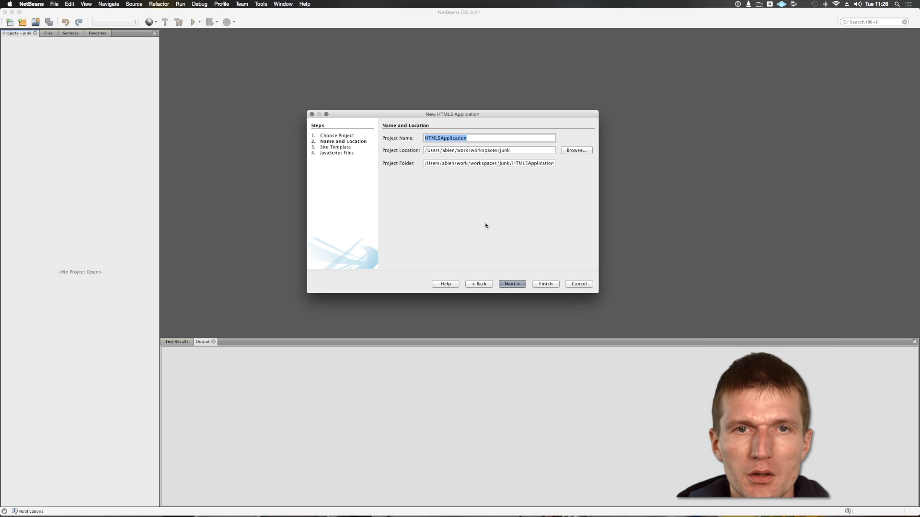
{"action": "left_click", "coordinate": [510, 283]}
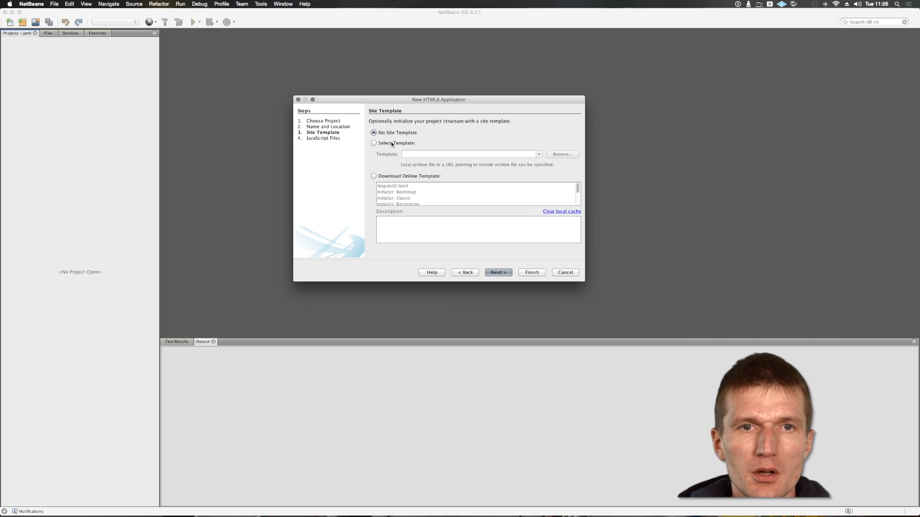
{"action": "left_click", "coordinate": [373, 142]}
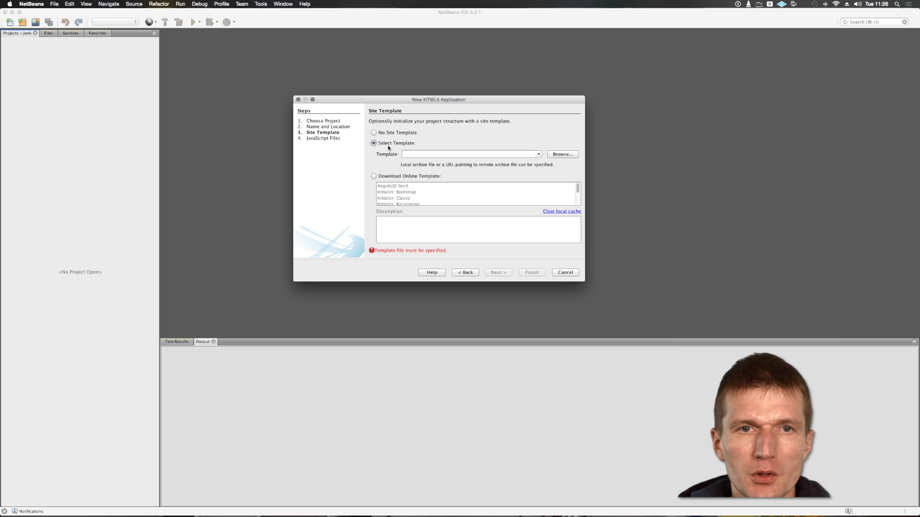
{"action": "left_click", "coordinate": [374, 176]}
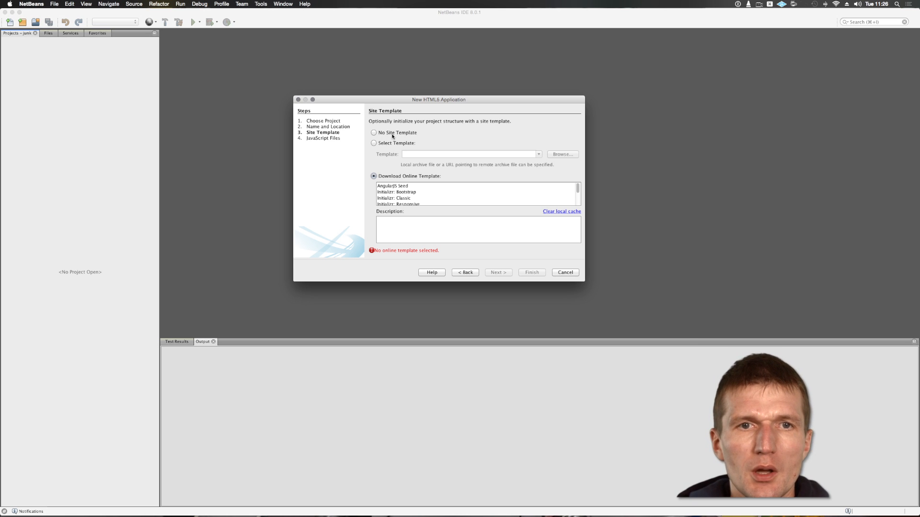
{"action": "left_click", "coordinate": [374, 133]}
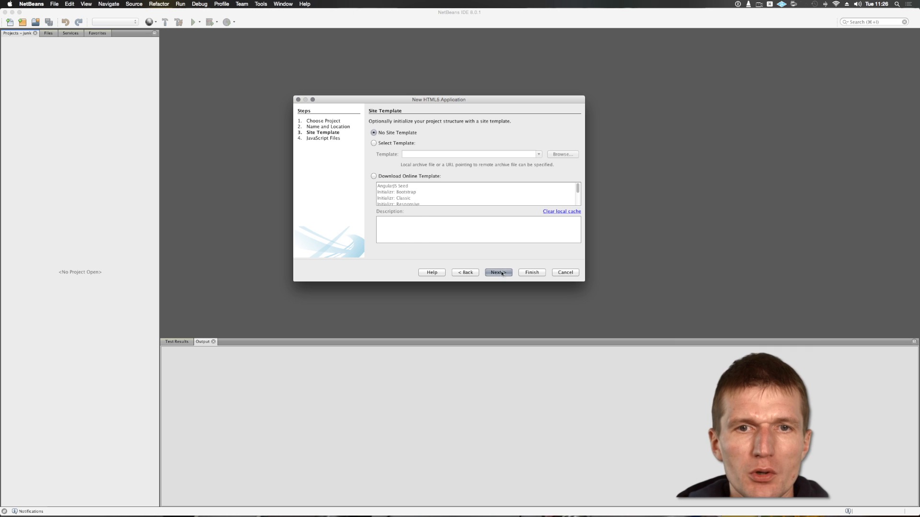
- On the JavaScript Files step, filter for angular and add angular.js to the selected libraries
{"action": "left_click", "coordinate": [497, 272]}
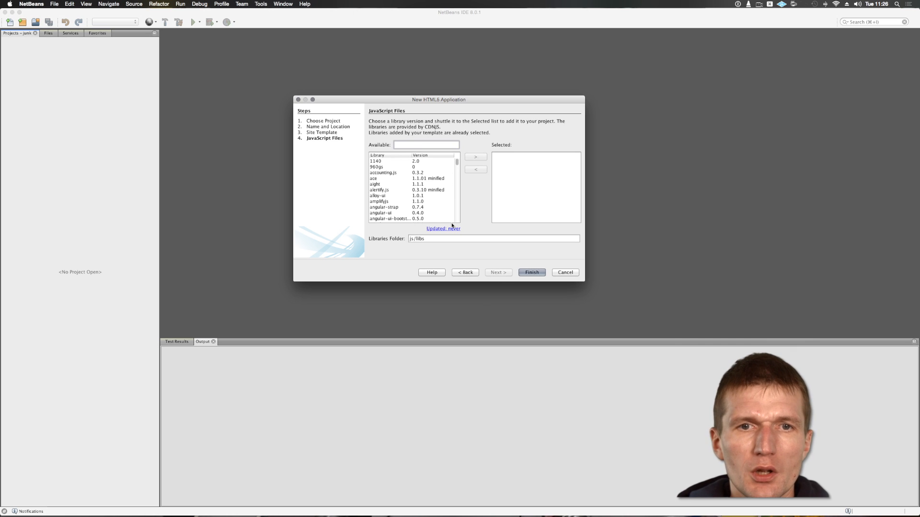
{"action": "mouse_move", "coordinate": [383, 179]}
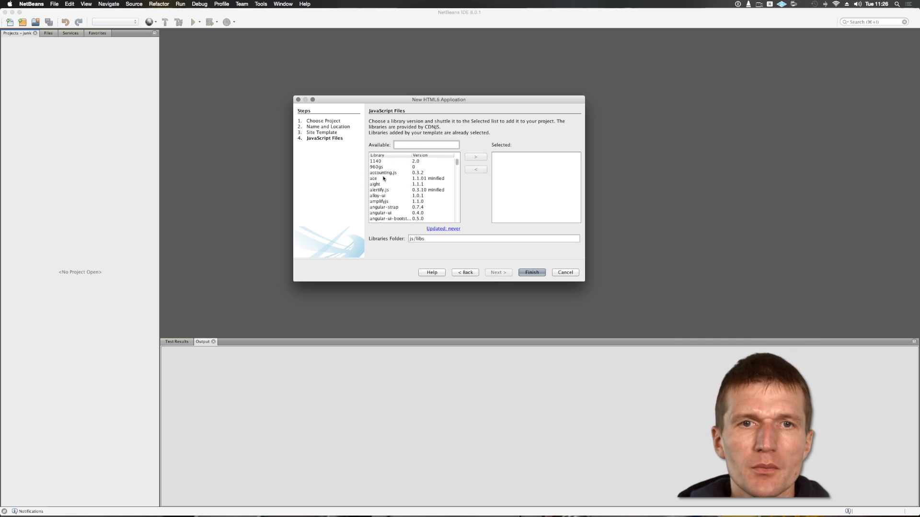
{"action": "mouse_move", "coordinate": [379, 161]}
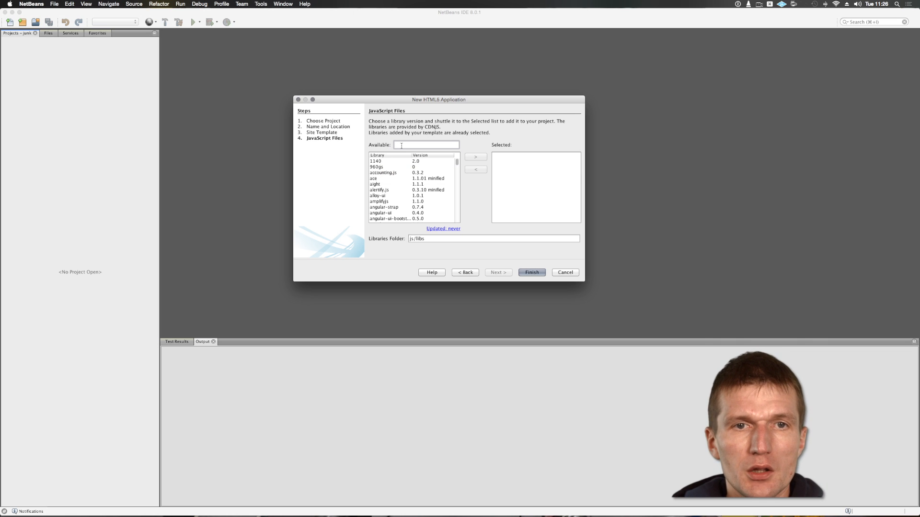
{"action": "type", "text": "angular"}
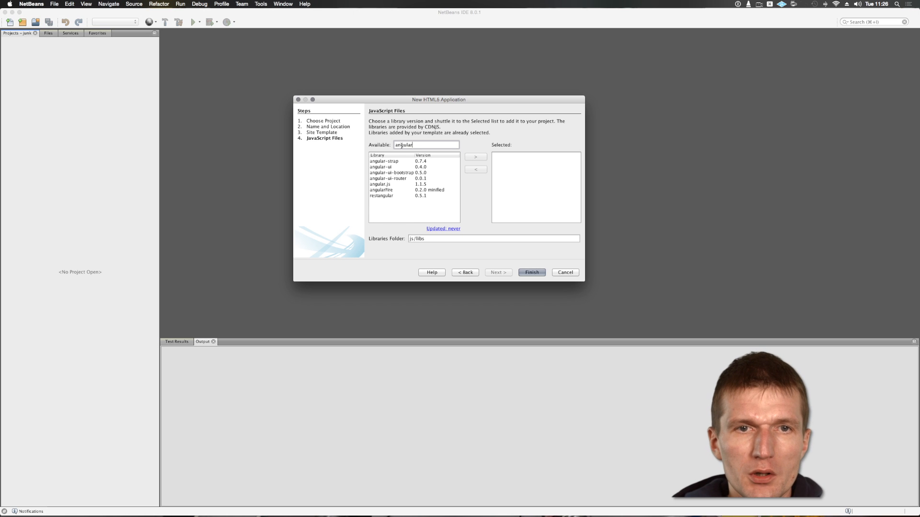
{"action": "left_click", "coordinate": [387, 184]}
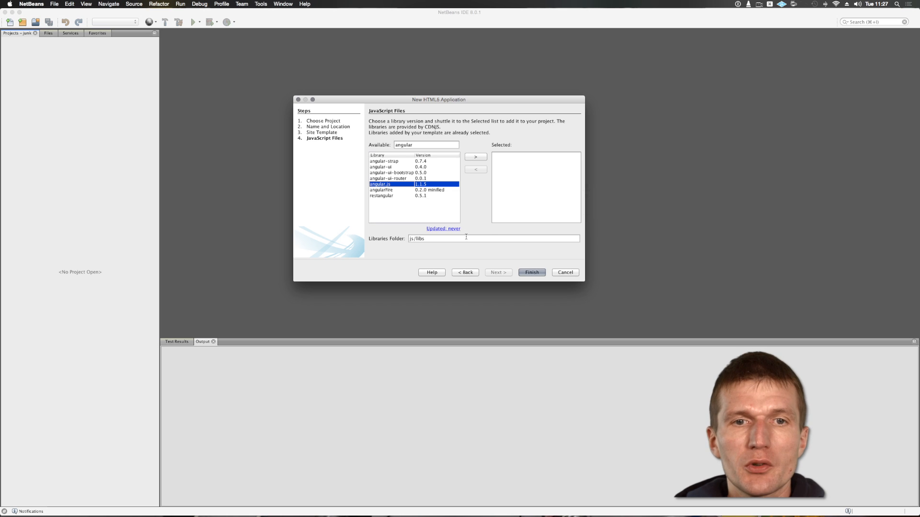
{"action": "mouse_move", "coordinate": [442, 228]}
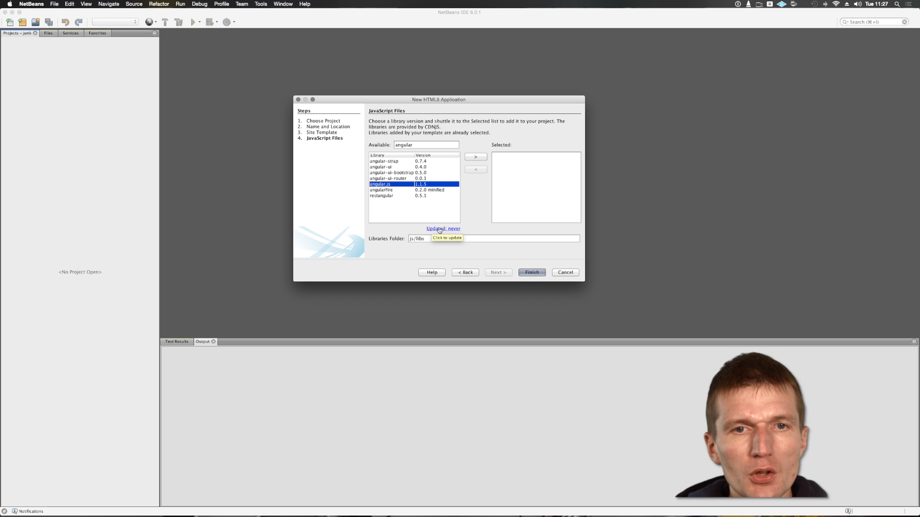
{"action": "mouse_move", "coordinate": [443, 228]}
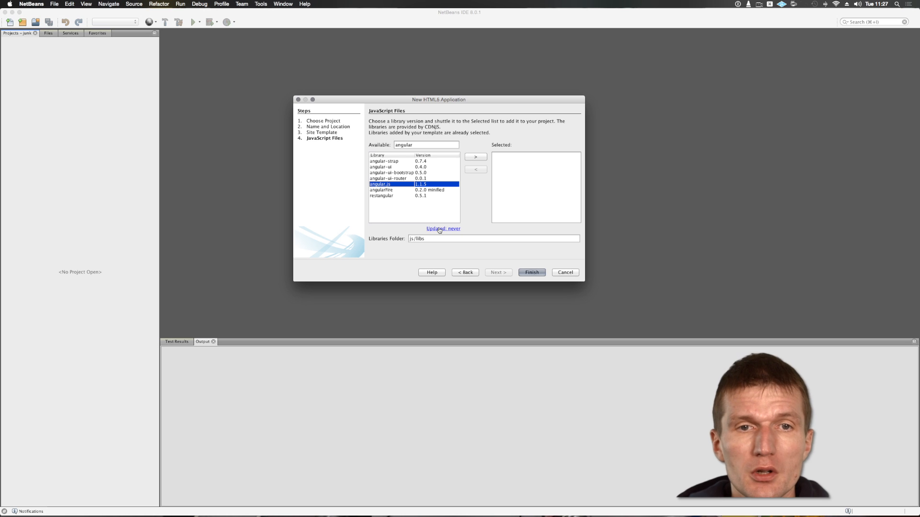
{"action": "left_click", "coordinate": [475, 156]}
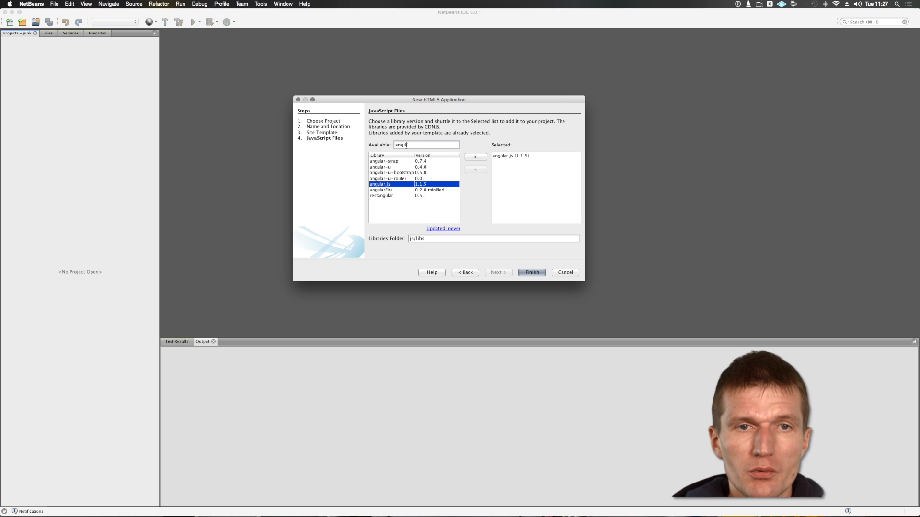
- Filter for 'nor' and add normalize to the selected libraries
{"action": "type", "text": "norma"}
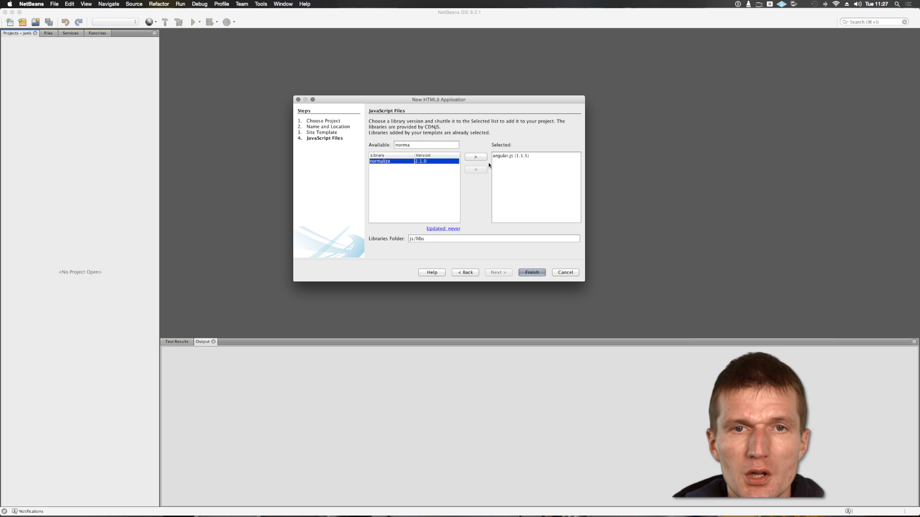
{"action": "left_click", "coordinate": [475, 156]}
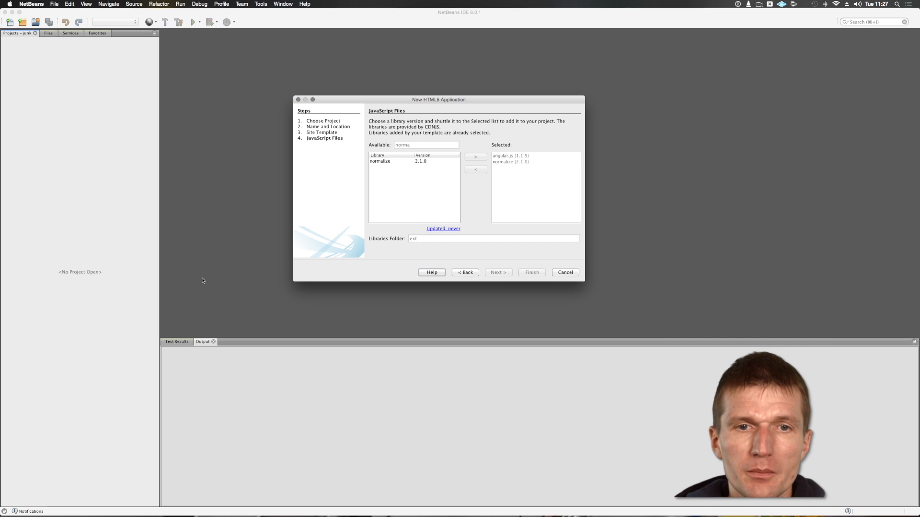
- Finish creating the project, open normalize.css from the ext folder, and switch to the on-disk Files view
{"action": "left_click", "coordinate": [530, 272]}
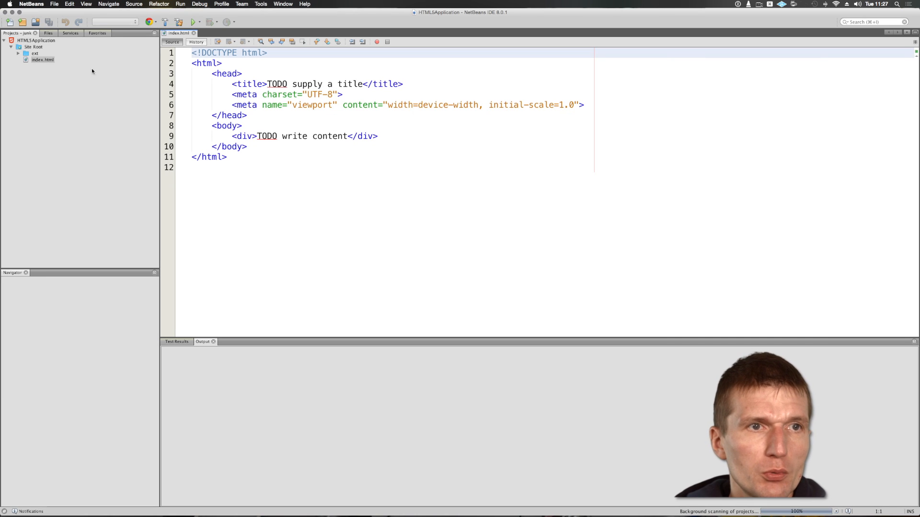
{"action": "left_click", "coordinate": [17, 52]}
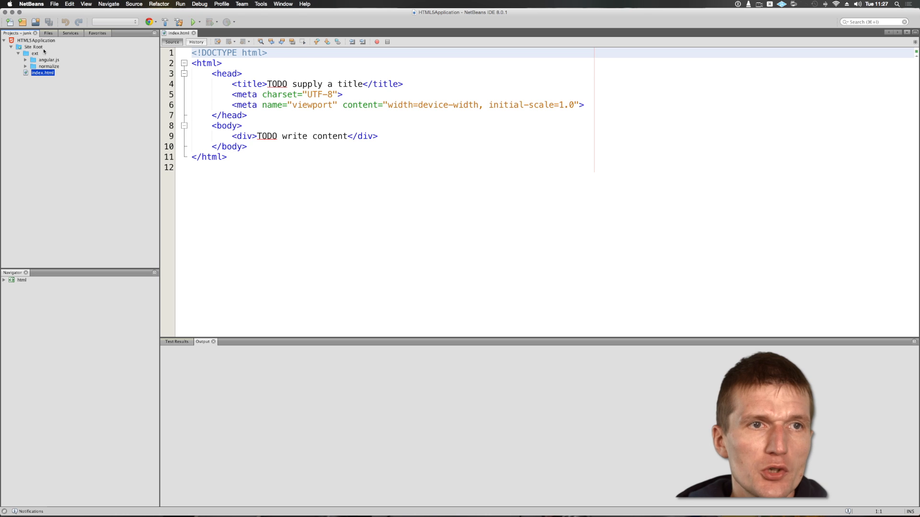
{"action": "left_click", "coordinate": [49, 60]}
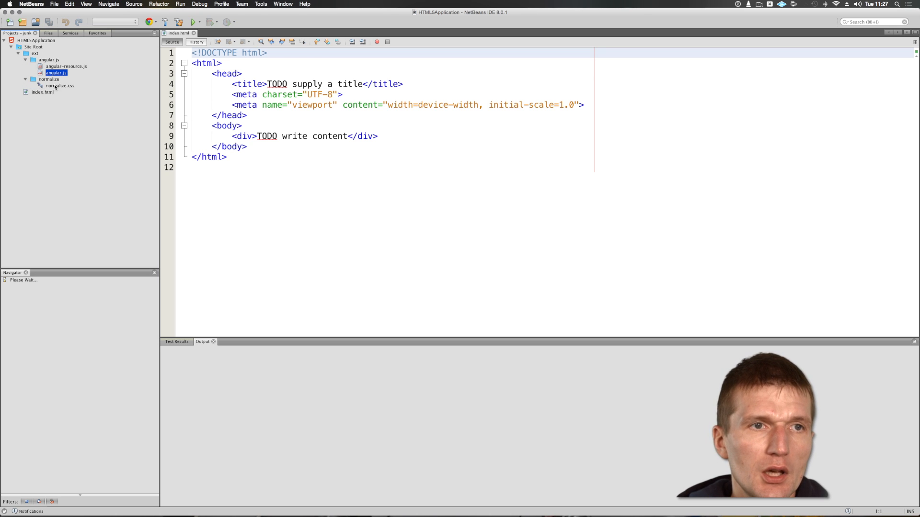
{"action": "left_click", "coordinate": [59, 85]}
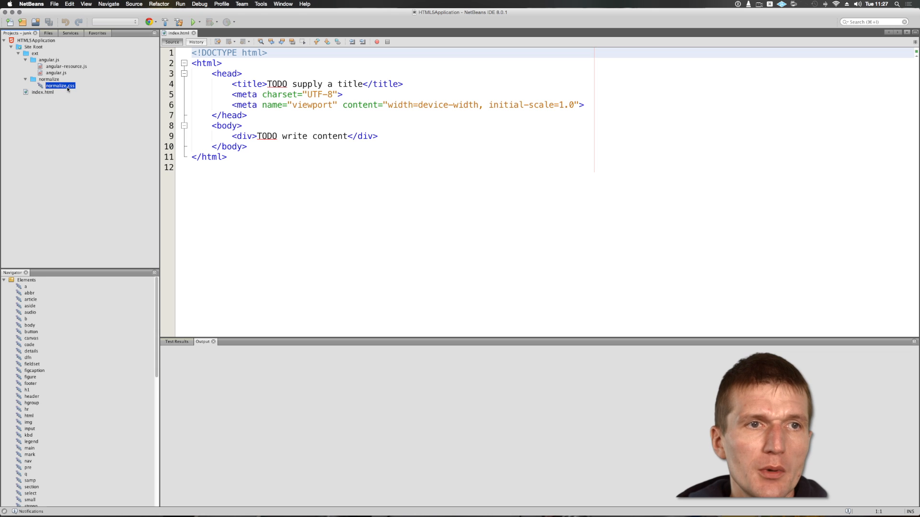
{"action": "double_click", "coordinate": [60, 85]}
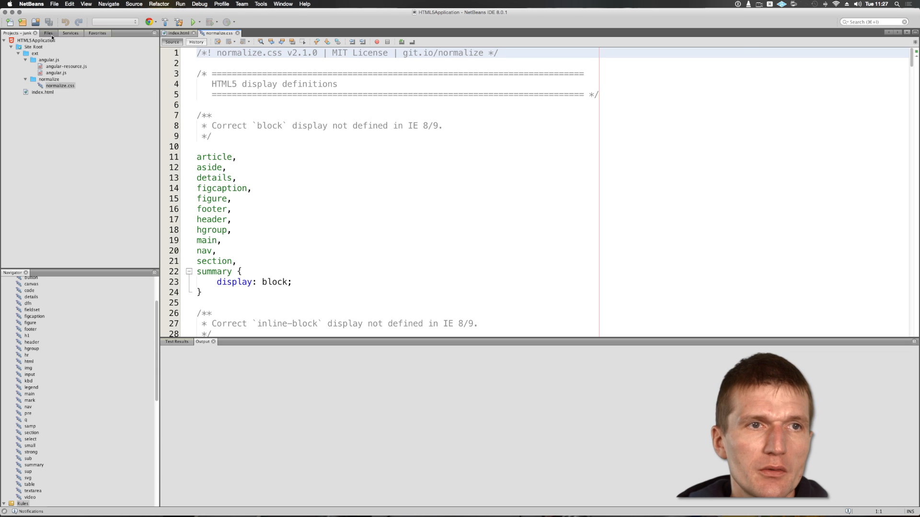
{"action": "left_click", "coordinate": [46, 32]}
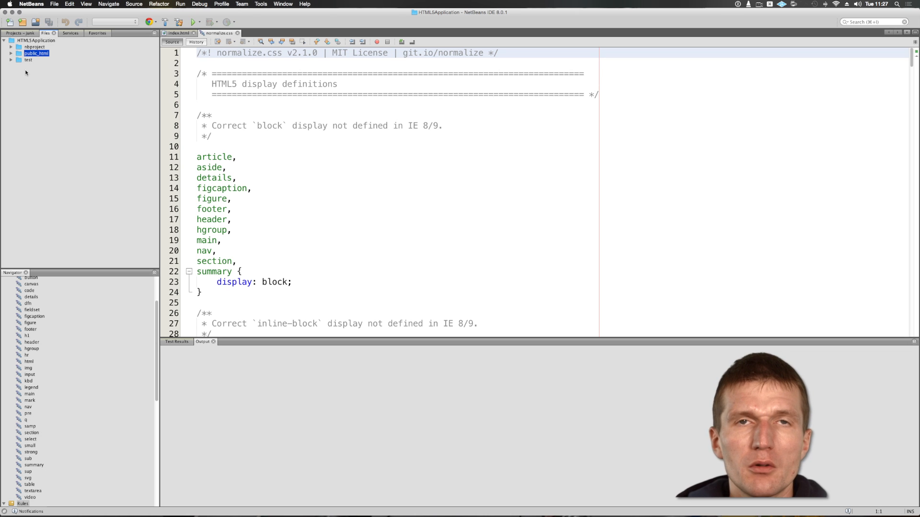
- Expand public_html to see ext and index.html, return to Projects, and bring up the HTML5Application project's actions
{"action": "left_click", "coordinate": [34, 47]}
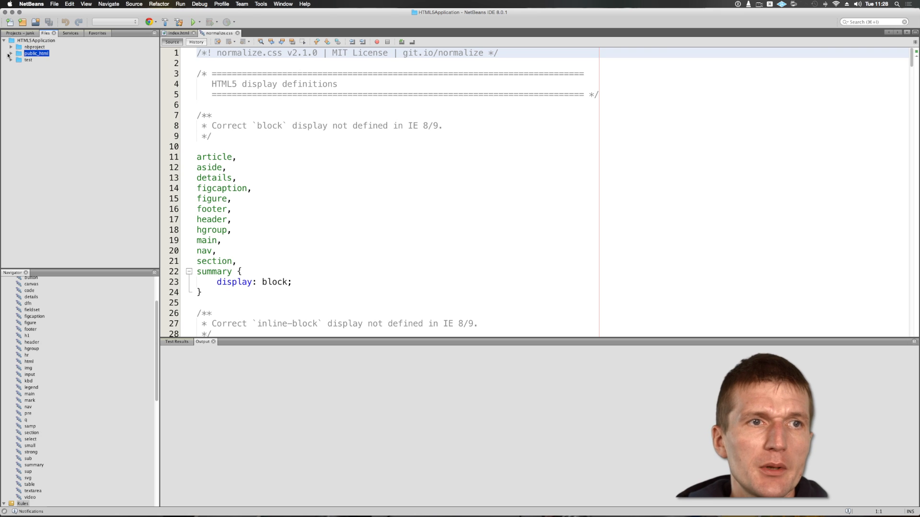
{"action": "left_click", "coordinate": [9, 53]}
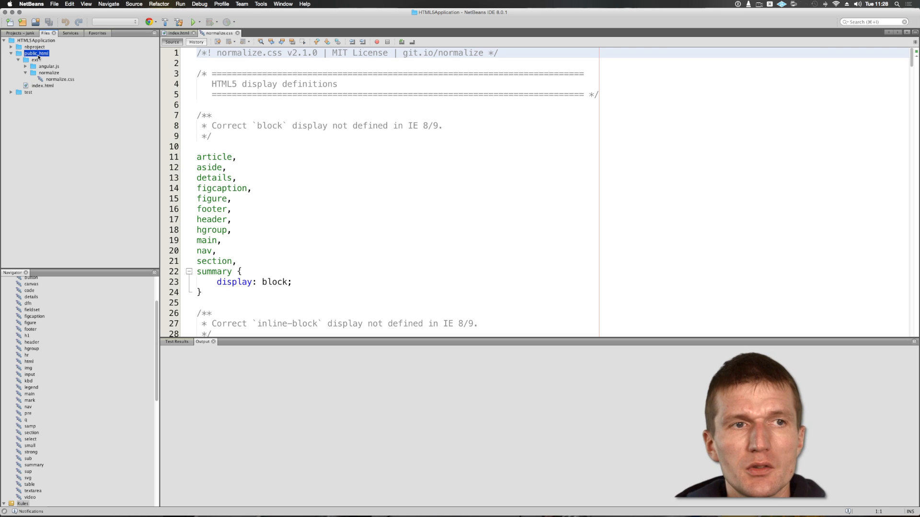
{"action": "left_click", "coordinate": [33, 72]}
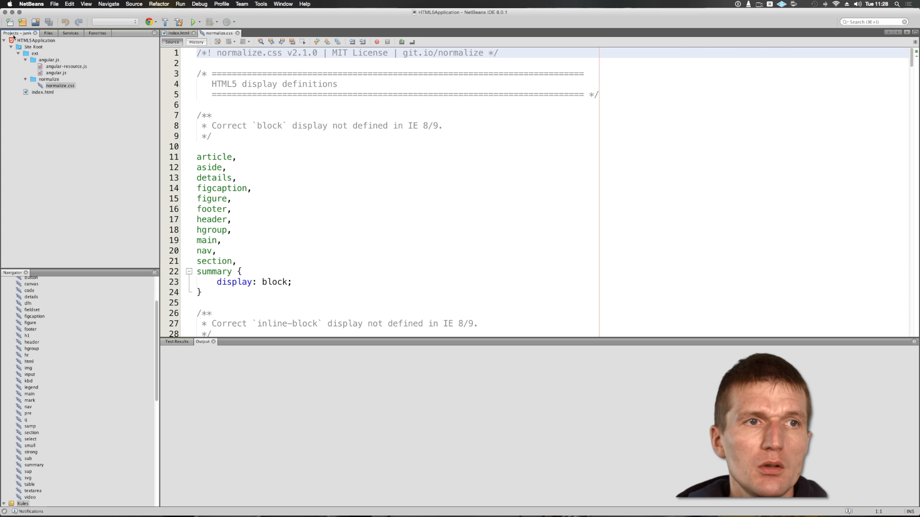
{"action": "right_click", "coordinate": [37, 41]}
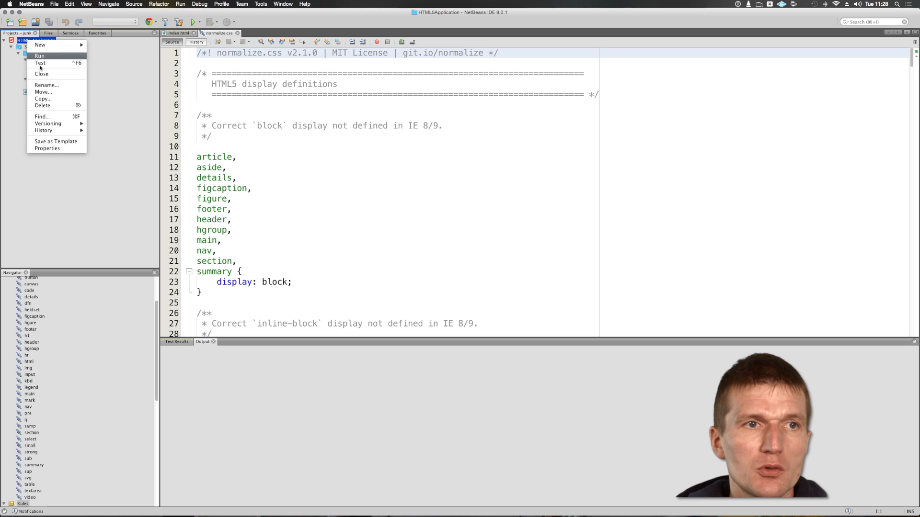